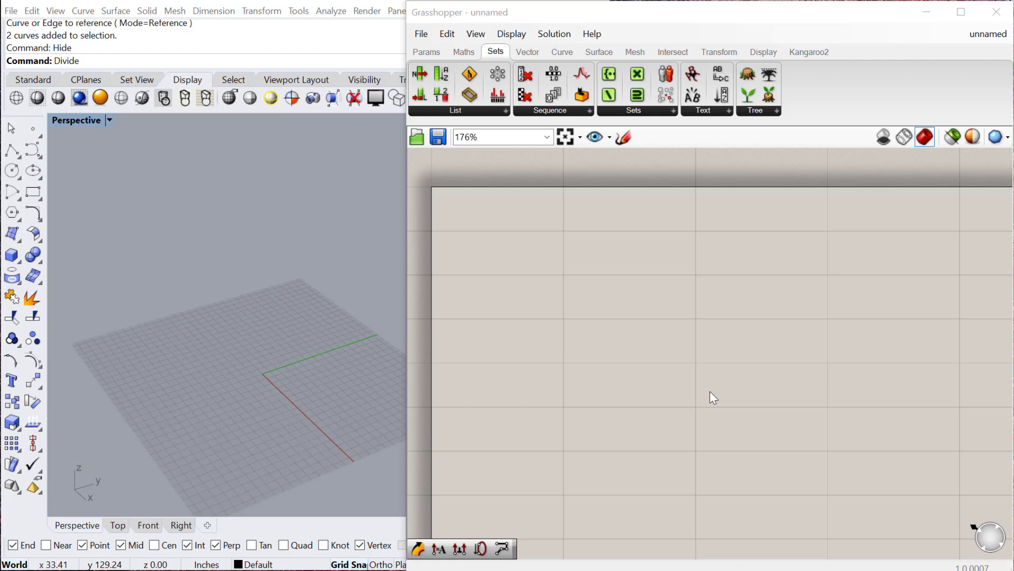
mouse_move(577, 277)
type("pan")
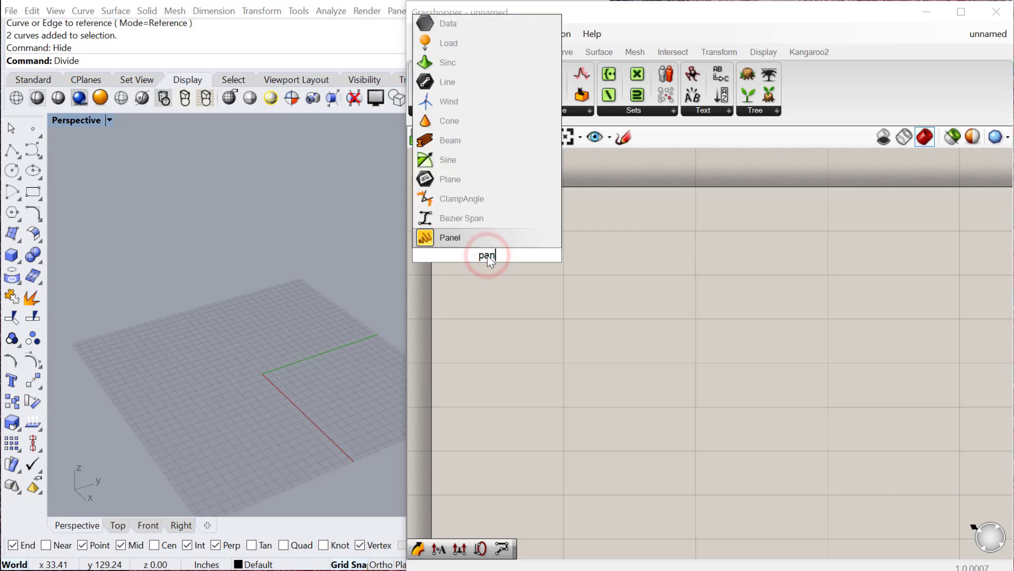
- Place a text panel and list the numbers 1 through 9 on separate lines
left_click(449, 237)
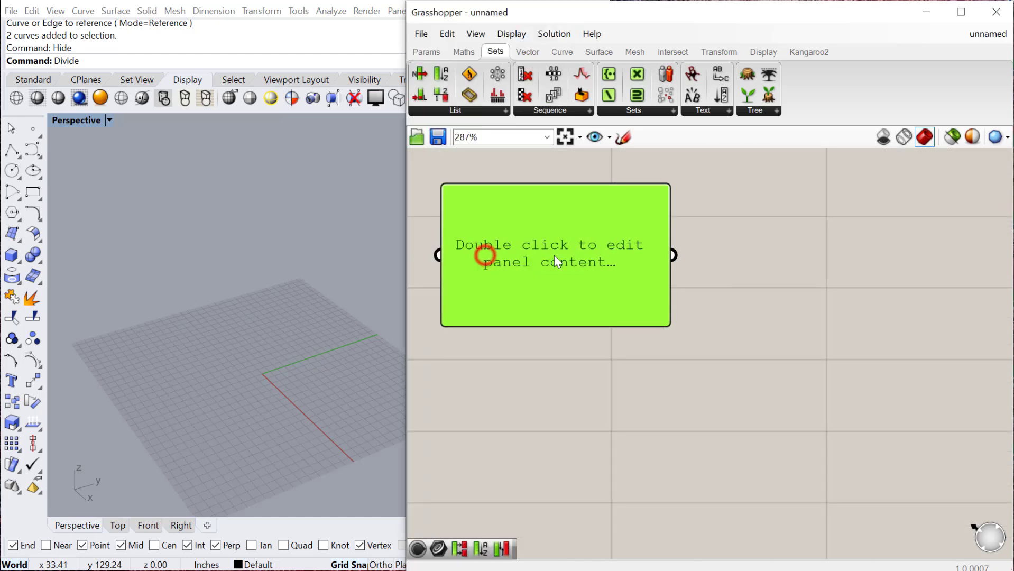
double_click(553, 254)
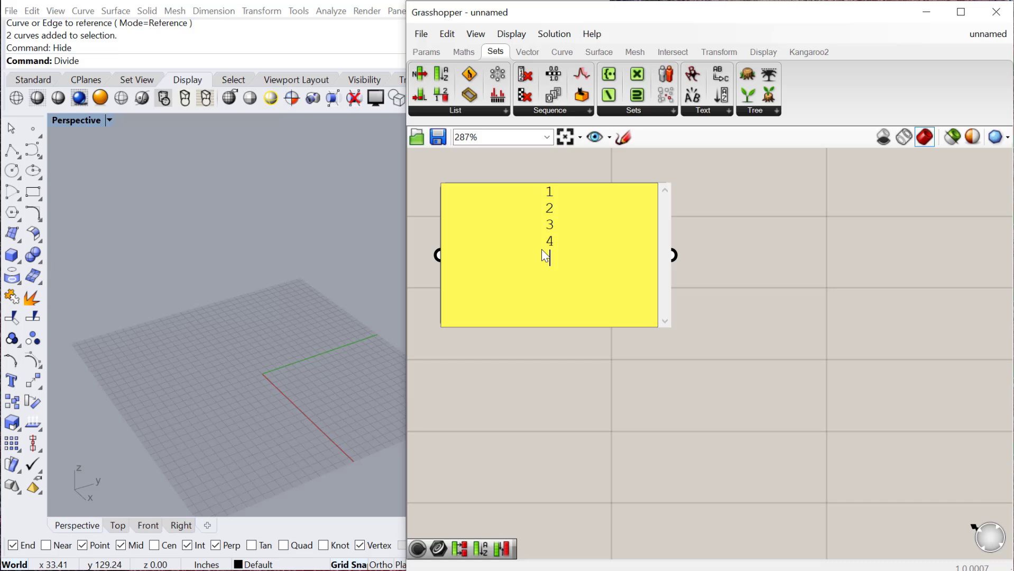
scroll("down", 3)
type("cu")
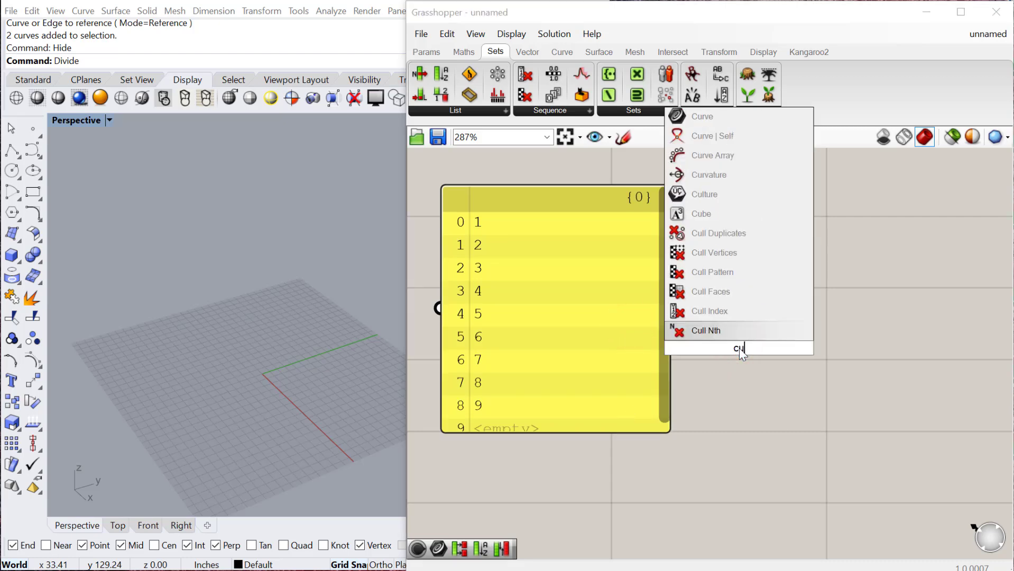
mouse_move(709, 291)
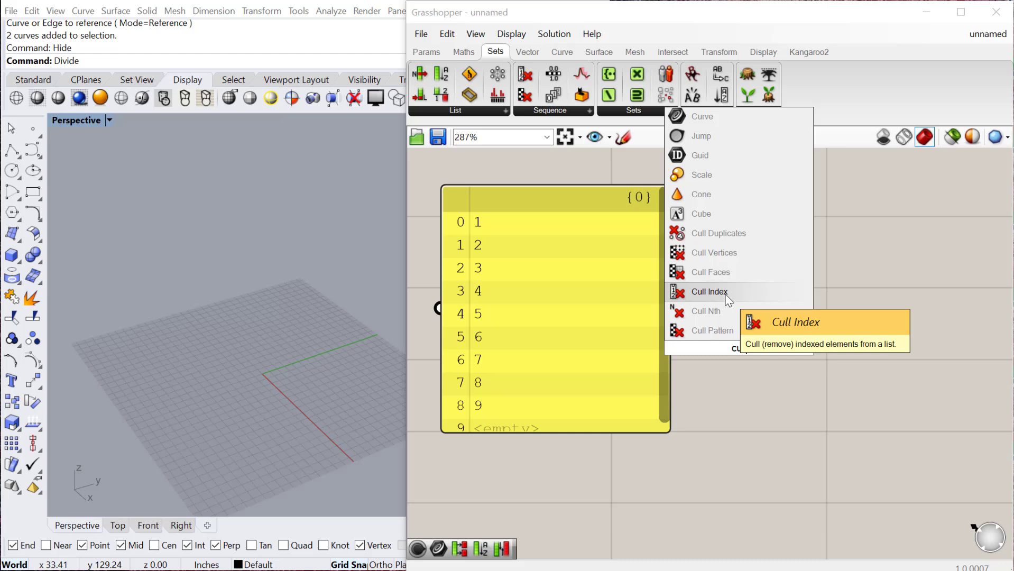
- Add Cull Index removing index 4, with an output panel showing 1–4 and 6–9
left_click(709, 291)
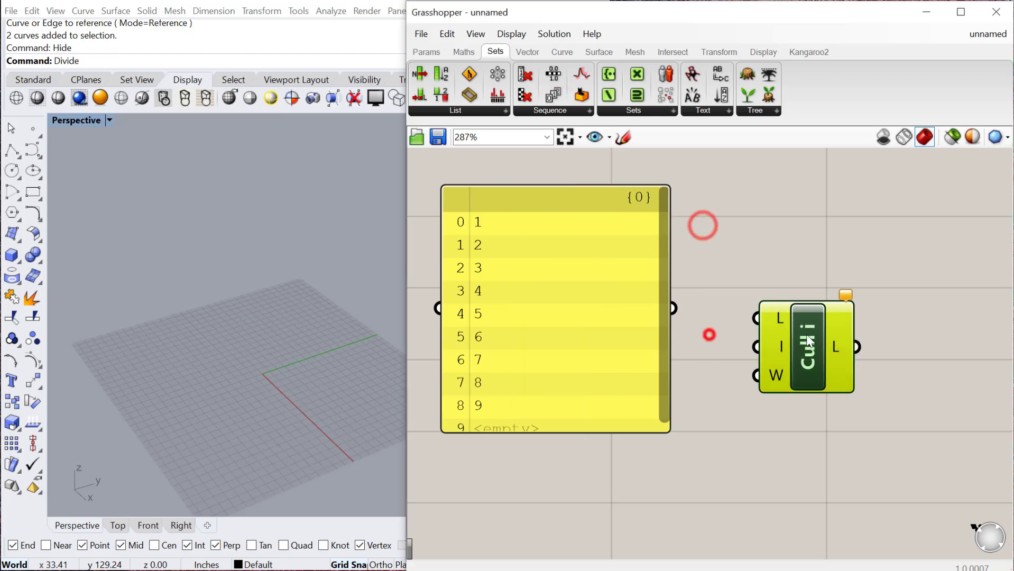
scroll("down", 3)
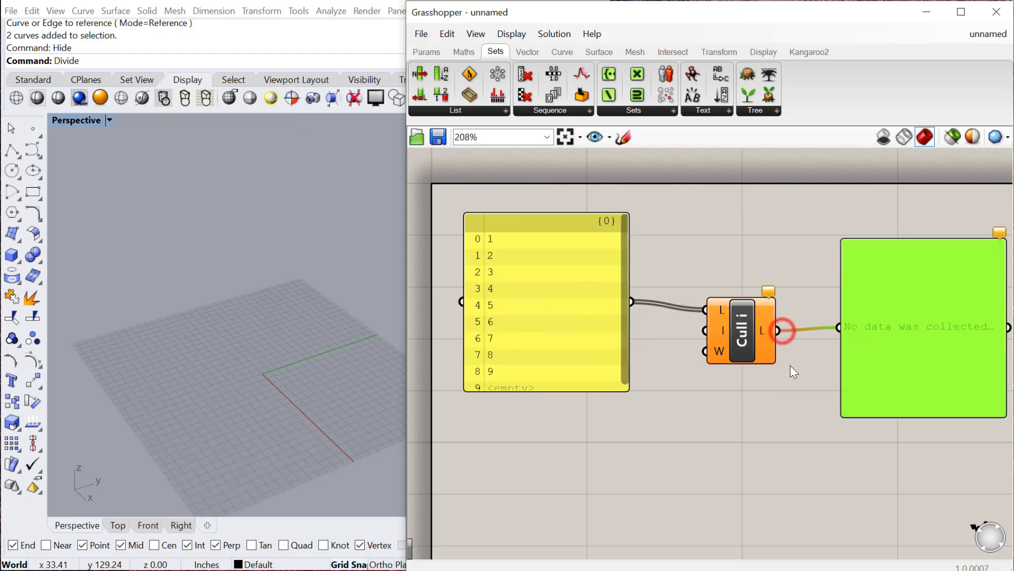
scroll("down", 3)
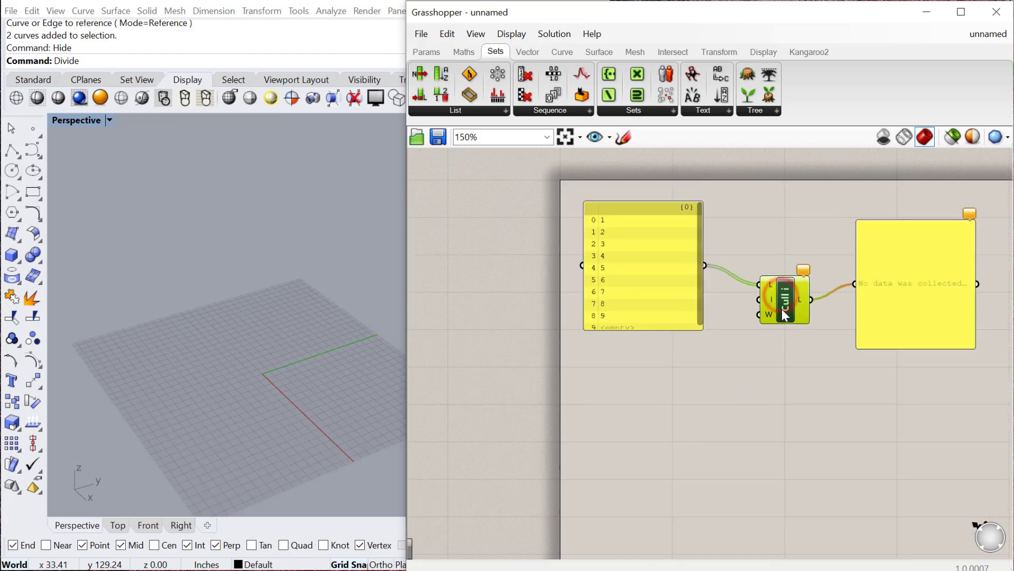
scroll("up", 3)
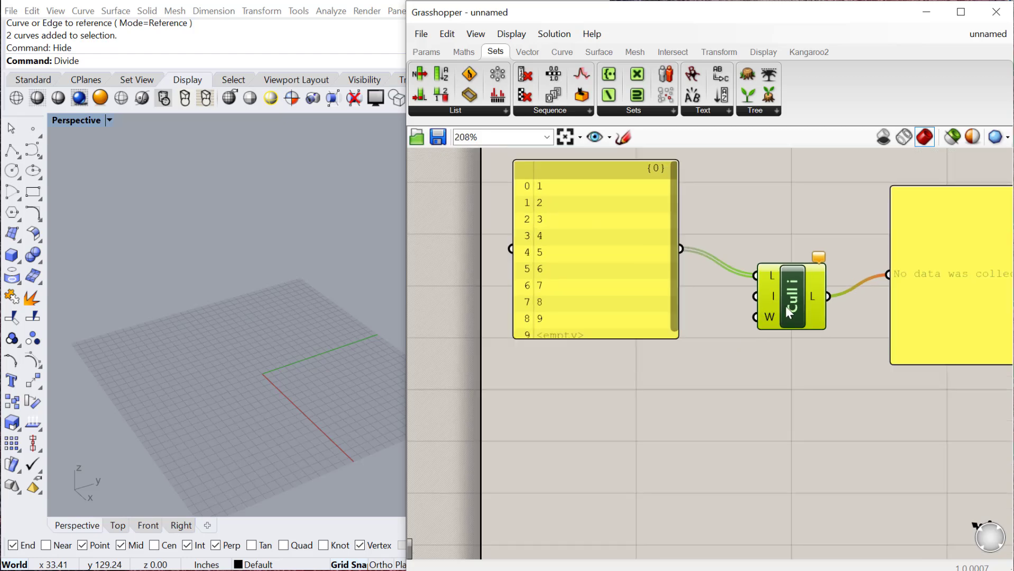
double_click(595, 396)
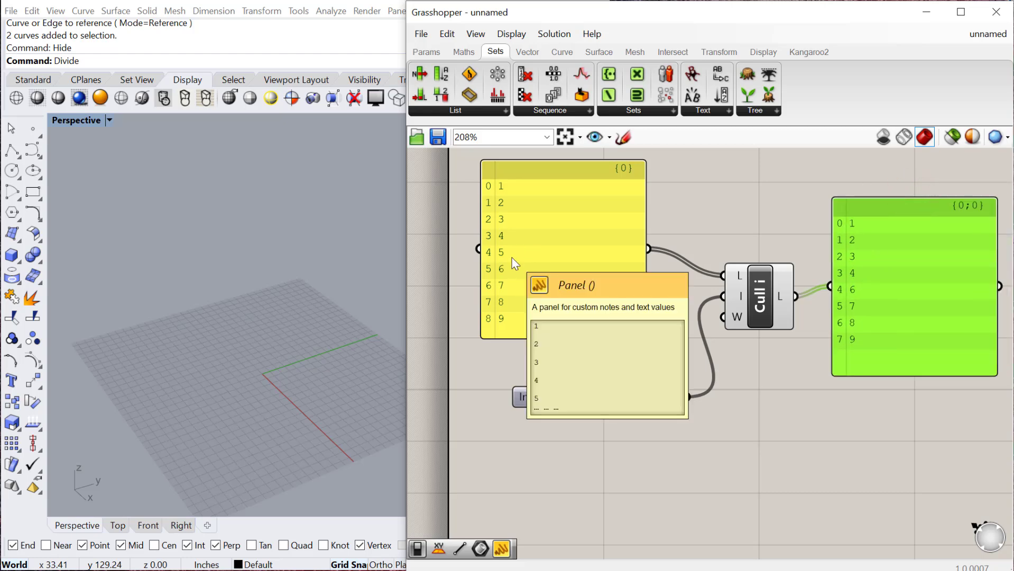
mouse_move(738, 304)
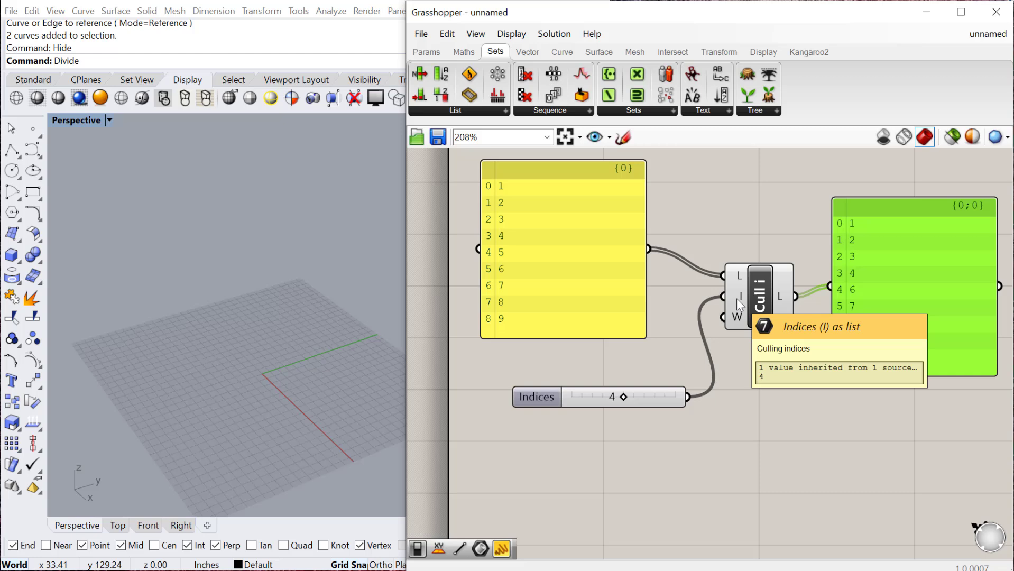
- Add Cull Nth with a copied slider set to frequency 2, outputting 1, 3, 5, 7, 9
scroll("down", 3)
type("cull")
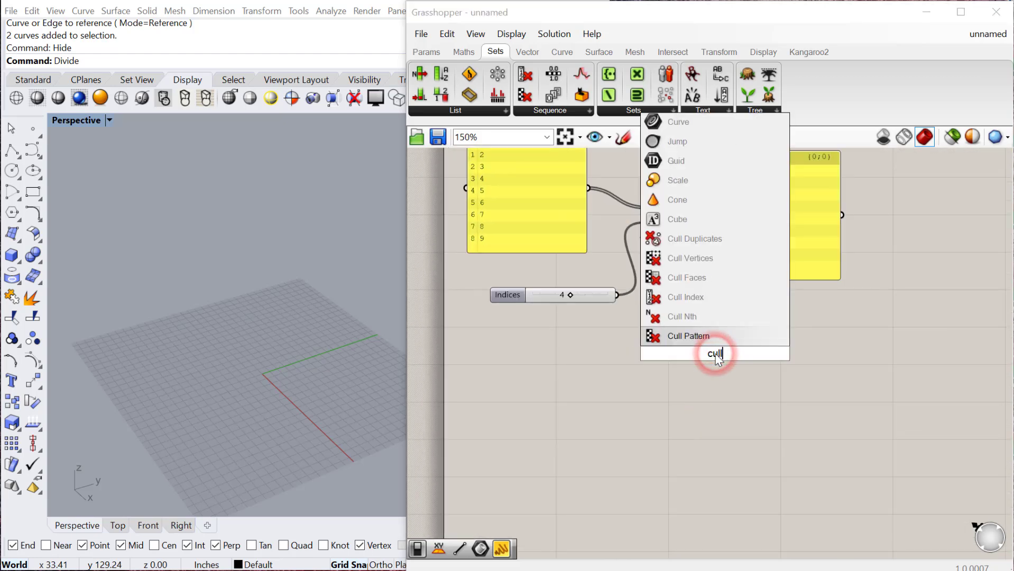
left_click(680, 316)
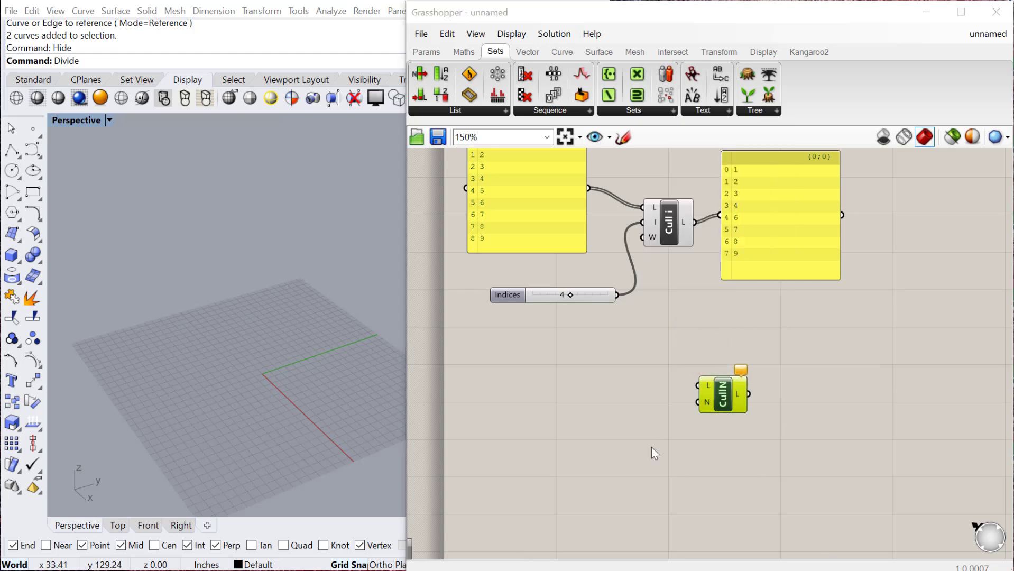
left_click(521, 214)
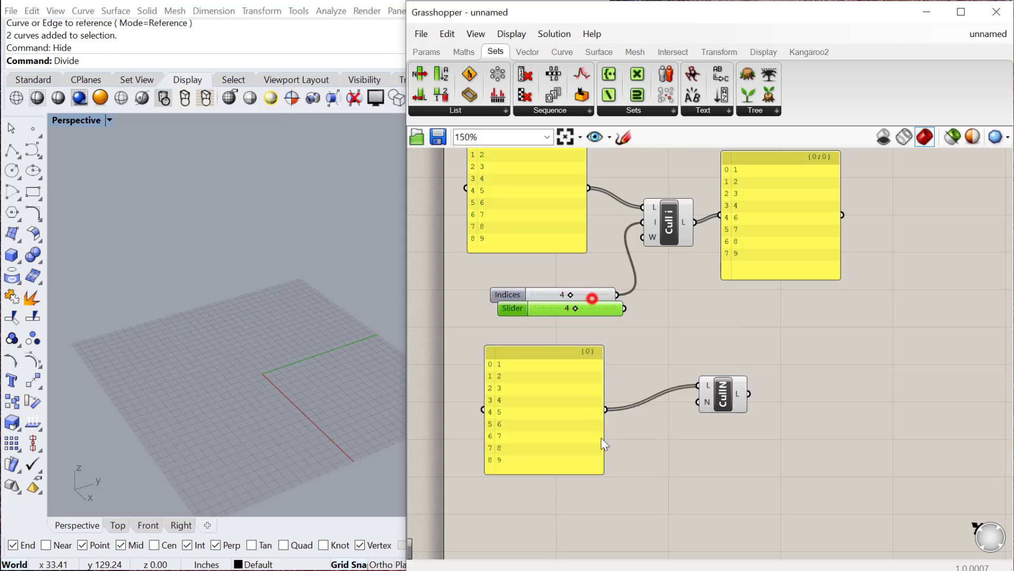
left_click(794, 267)
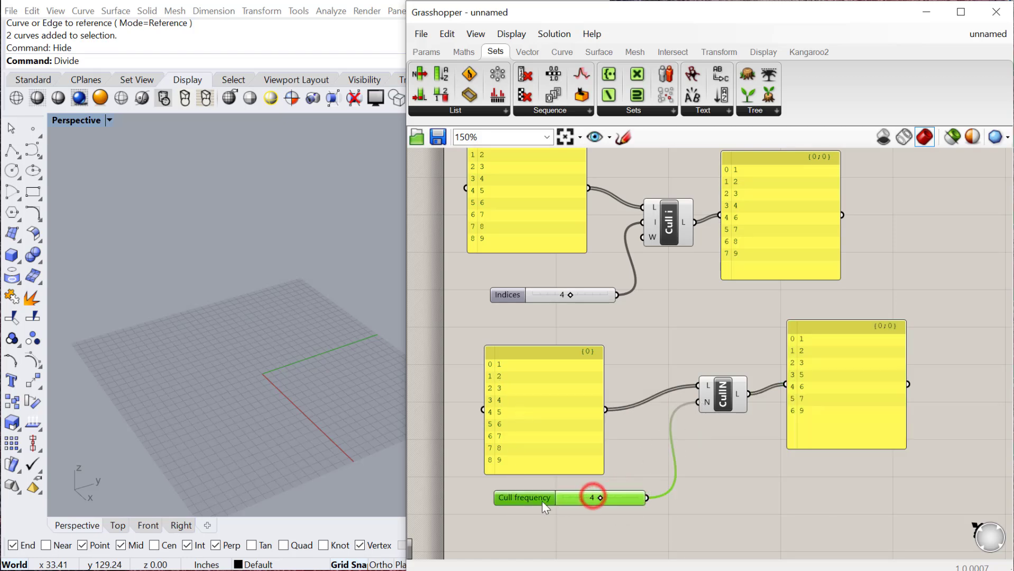
left_click(573, 497)
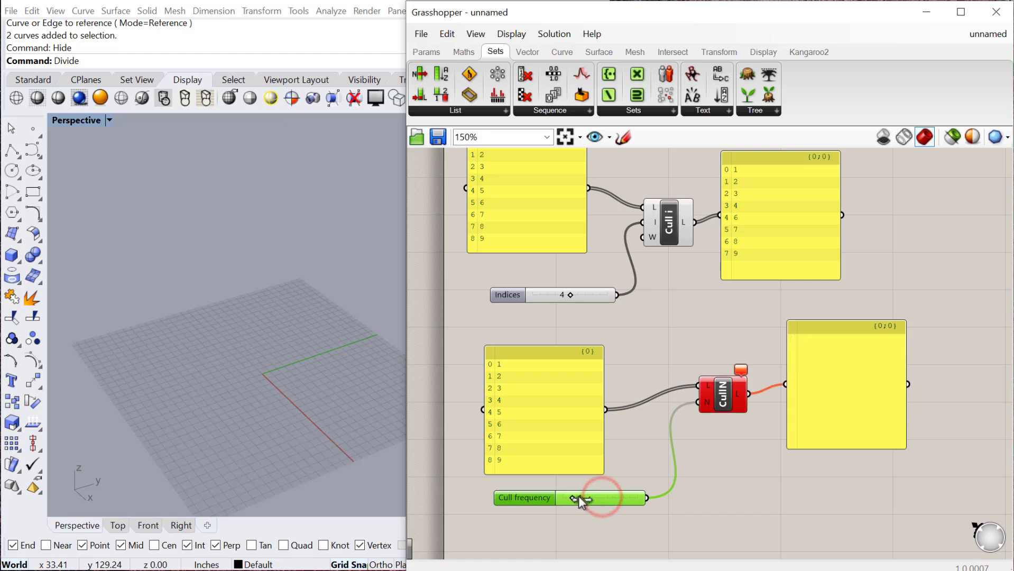
left_click(585, 497)
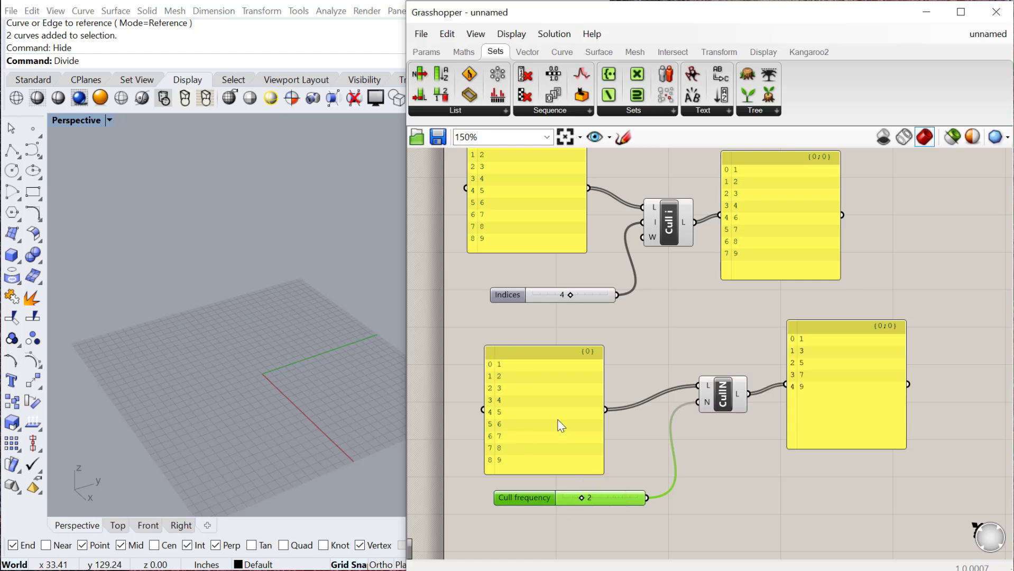
left_click(833, 368)
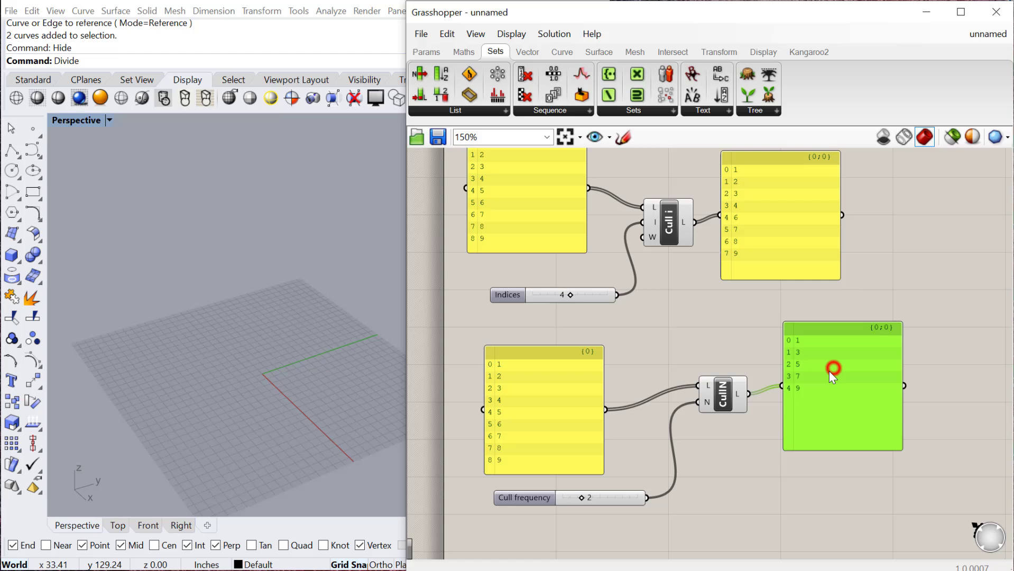
mouse_move(608, 426)
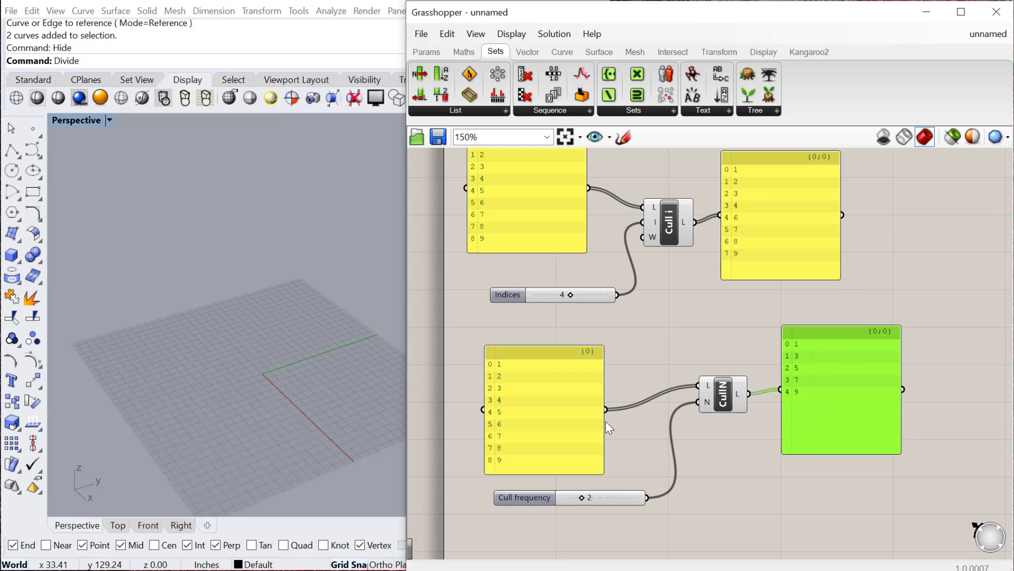
mouse_move(642, 407)
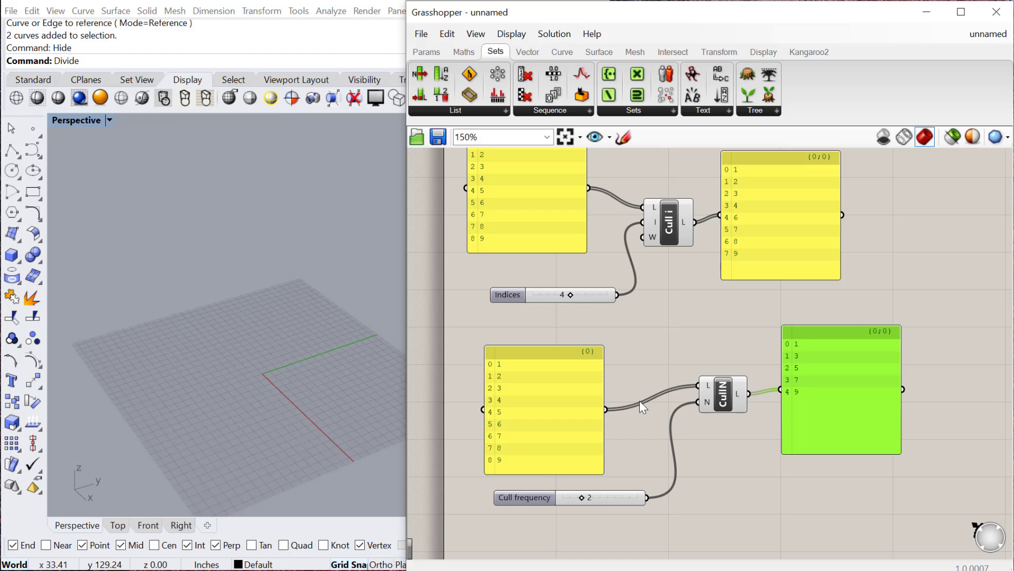
- Place Cull Pattern from a 'cull' search and enter the 0/1 pattern panel values
double_click(642, 486)
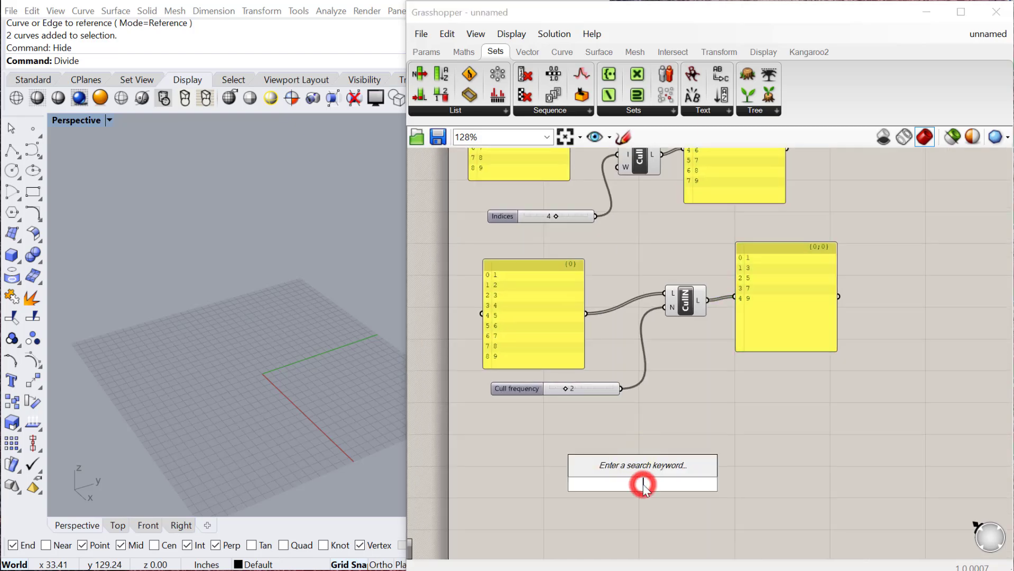
type("cull")
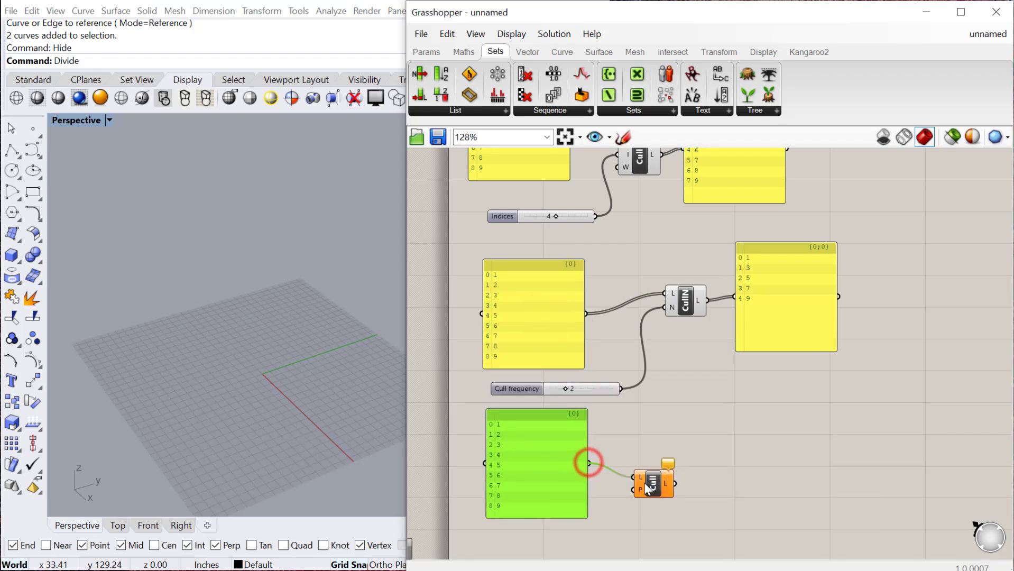
scroll("down", 3)
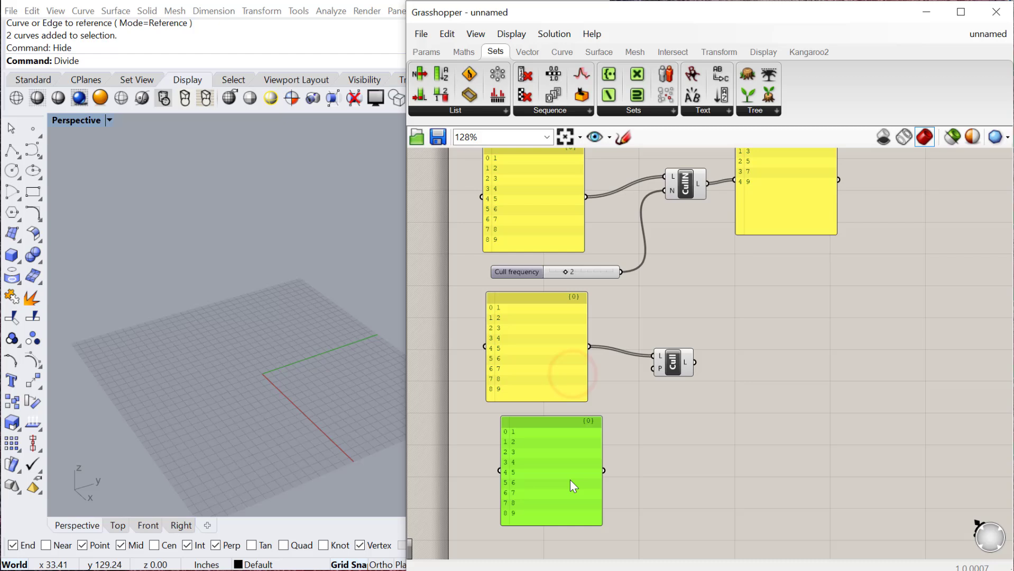
left_click(550, 468)
type("0")
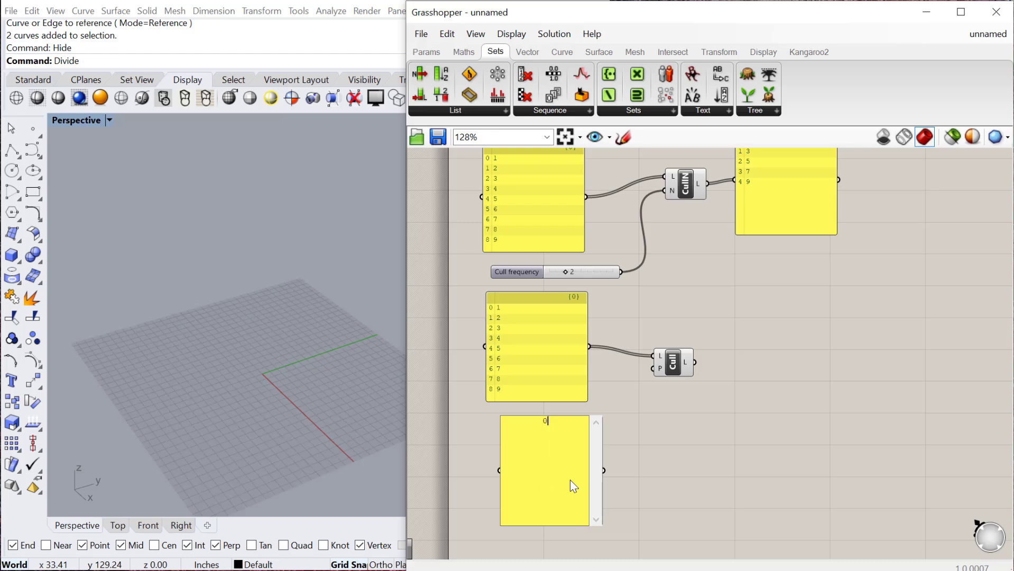
type("1")
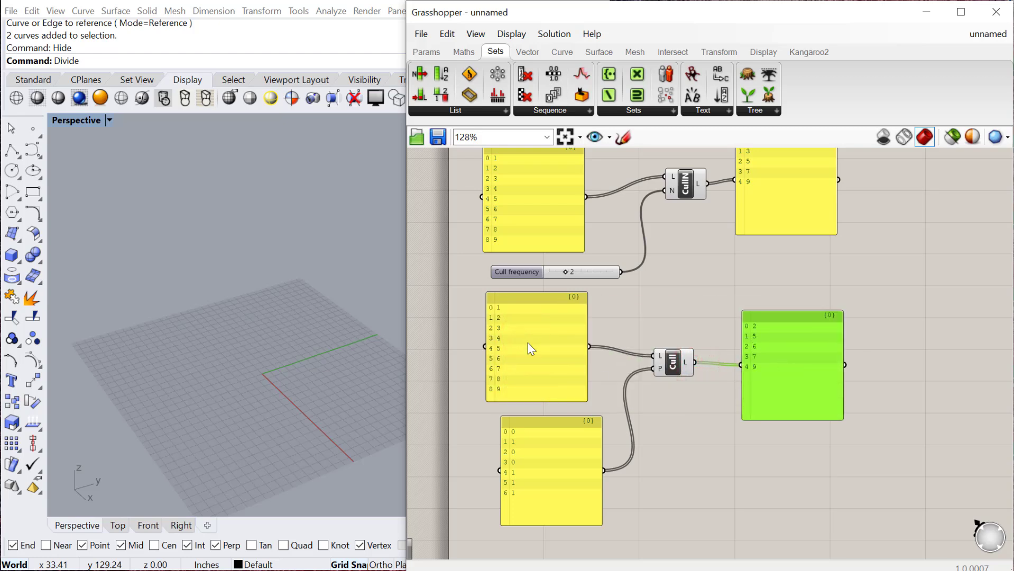
mouse_move(524, 436)
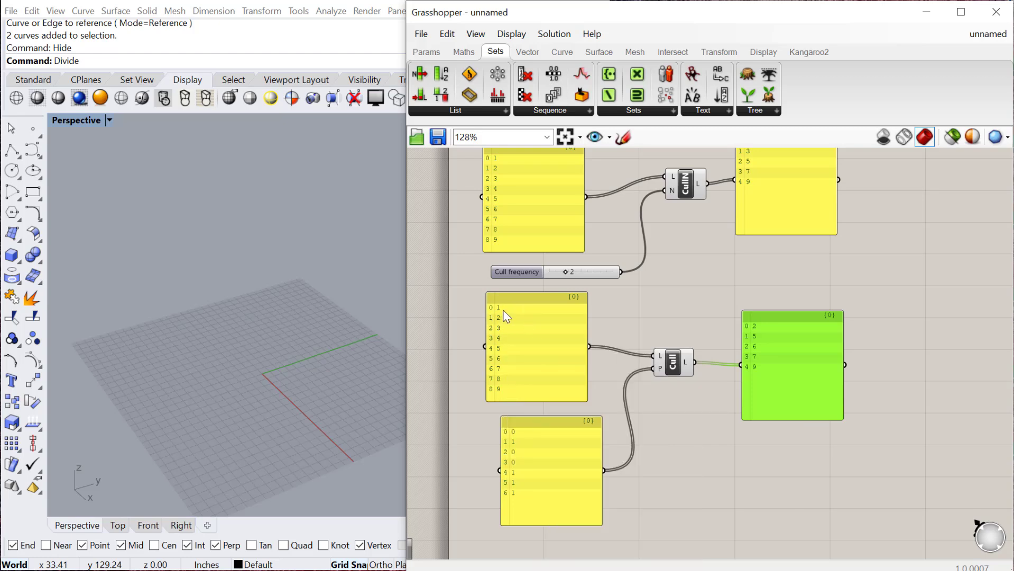
mouse_move(528, 362)
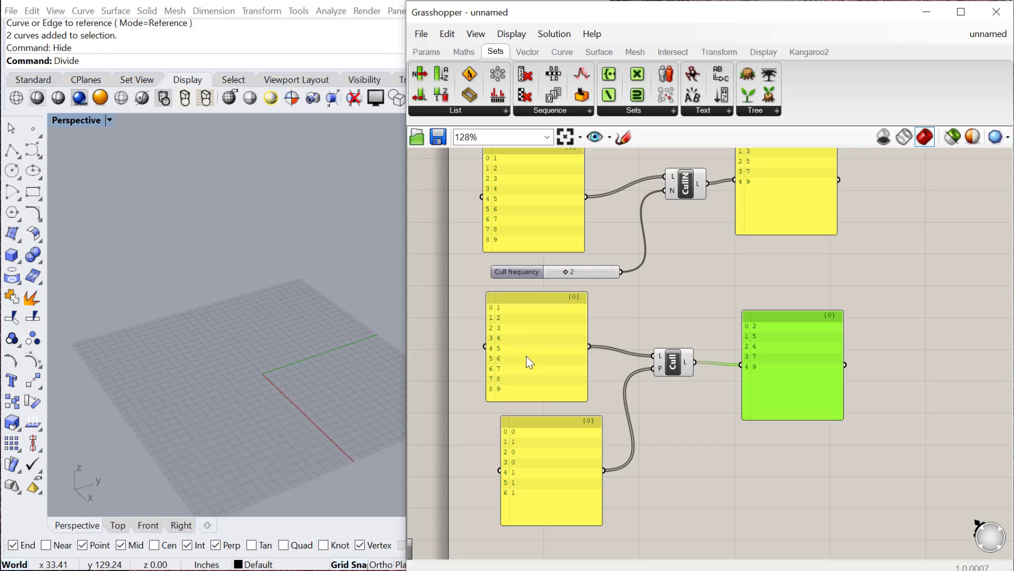
mouse_move(683, 336)
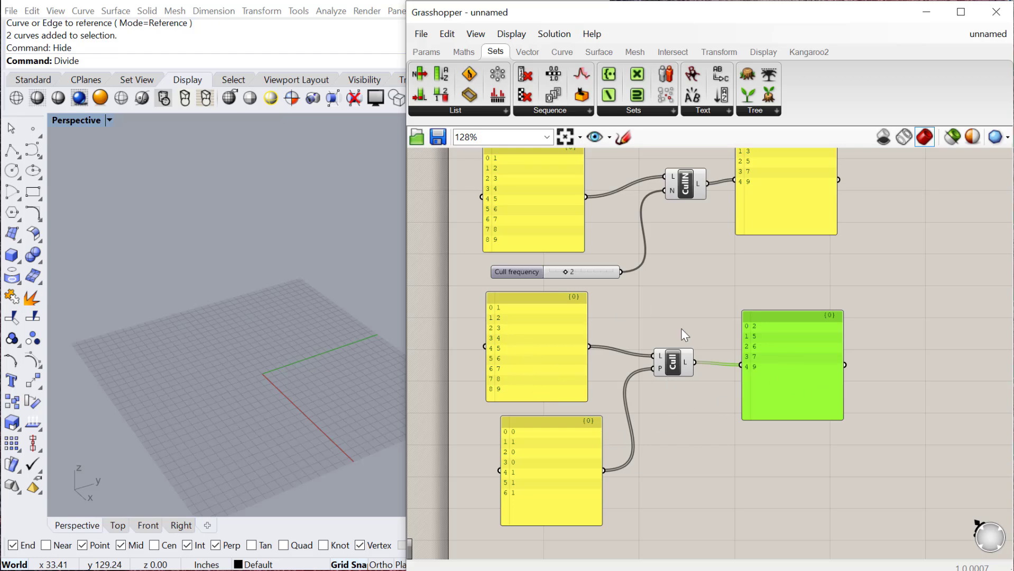
mouse_move(538, 482)
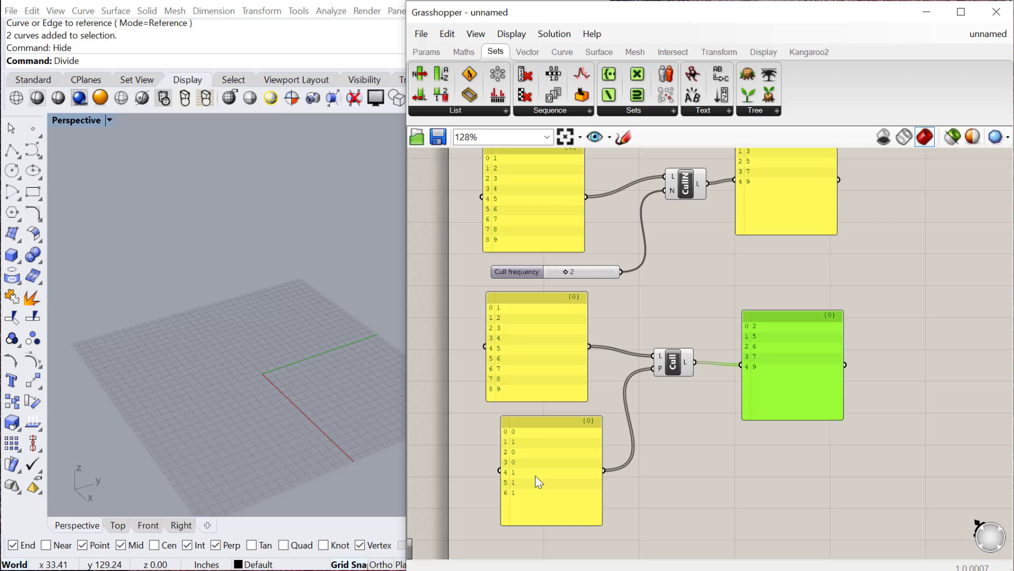
mouse_move(562, 433)
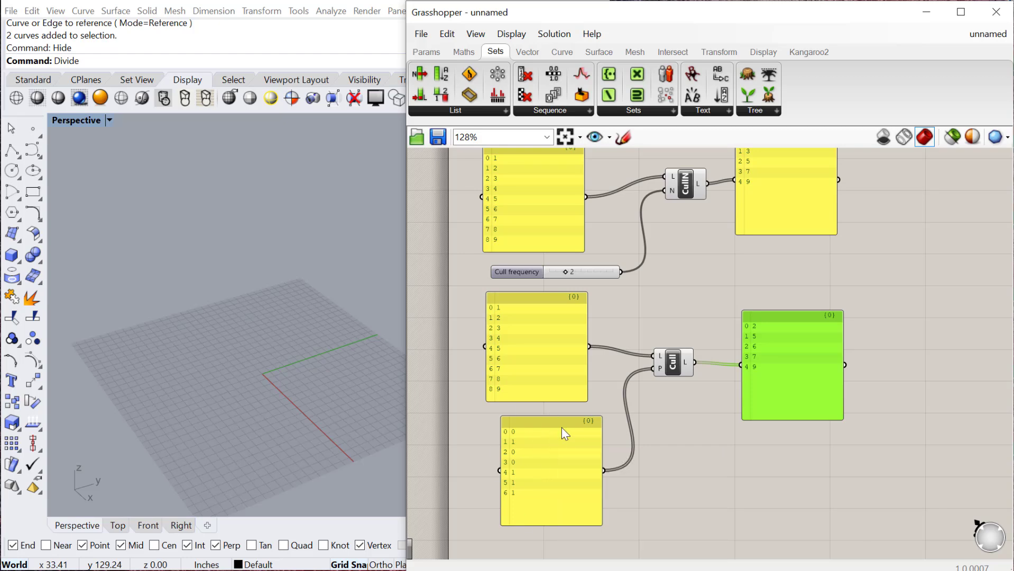
mouse_move(868, 539)
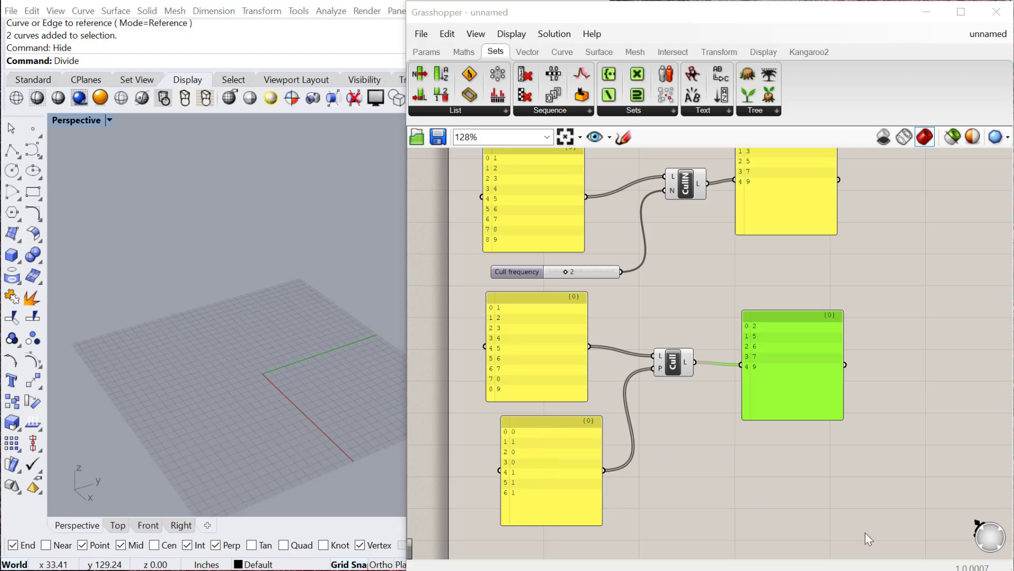
- Expand the Sets tab's Sequence dropdown to list Cull Index, Cull Nth and Cull Pattern
left_click(550, 110)
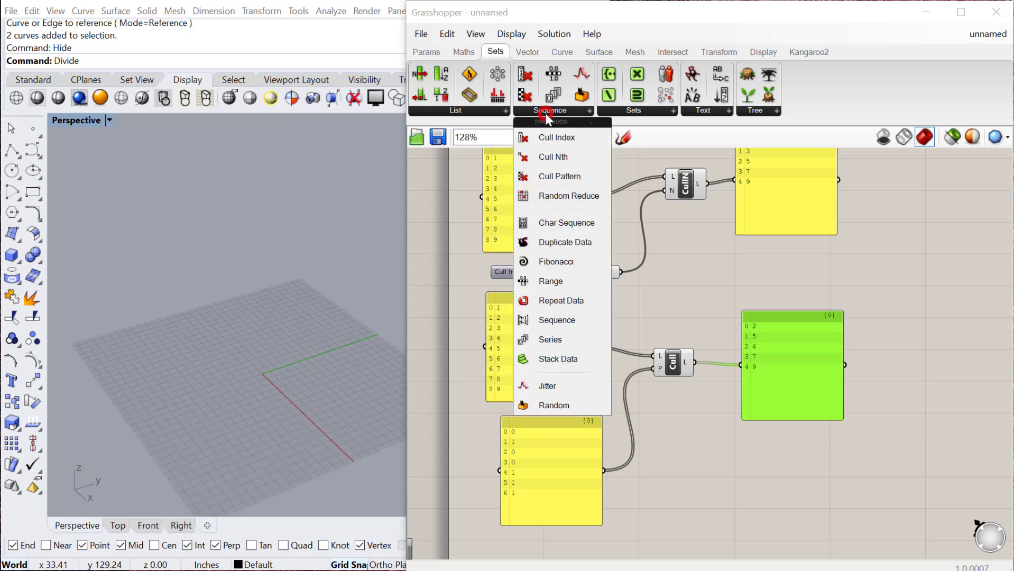
mouse_move(558, 211)
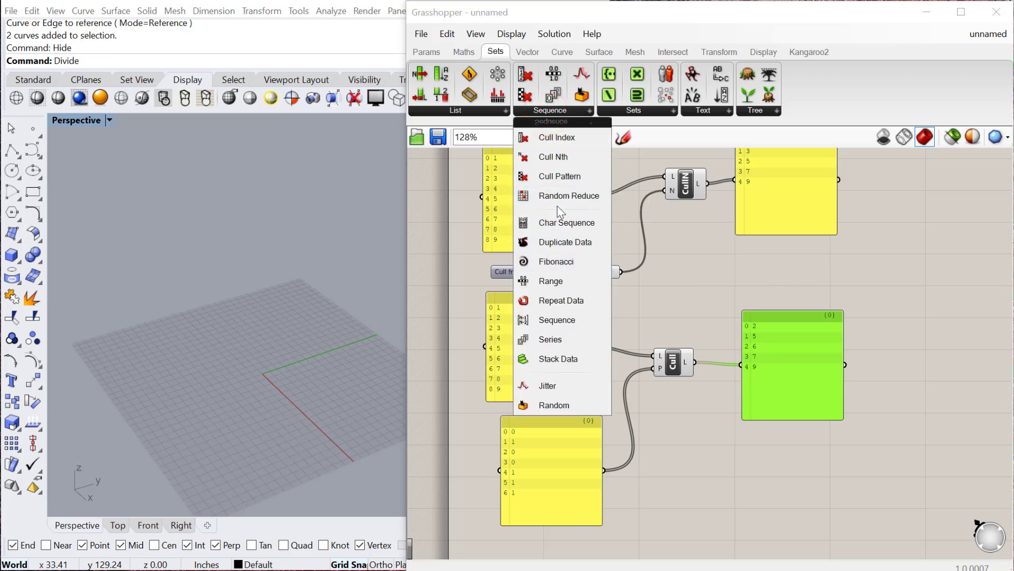
mouse_move(560, 195)
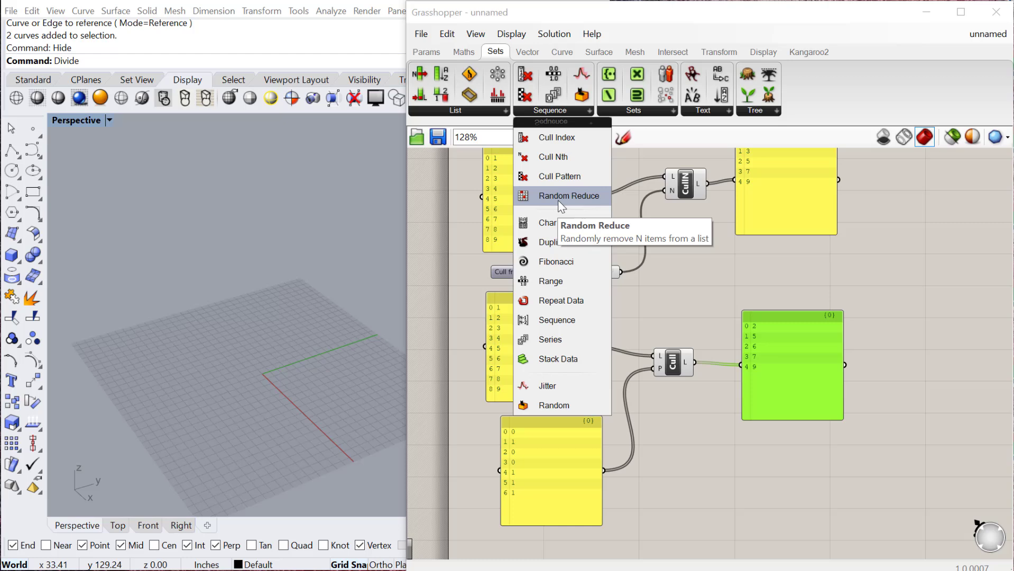